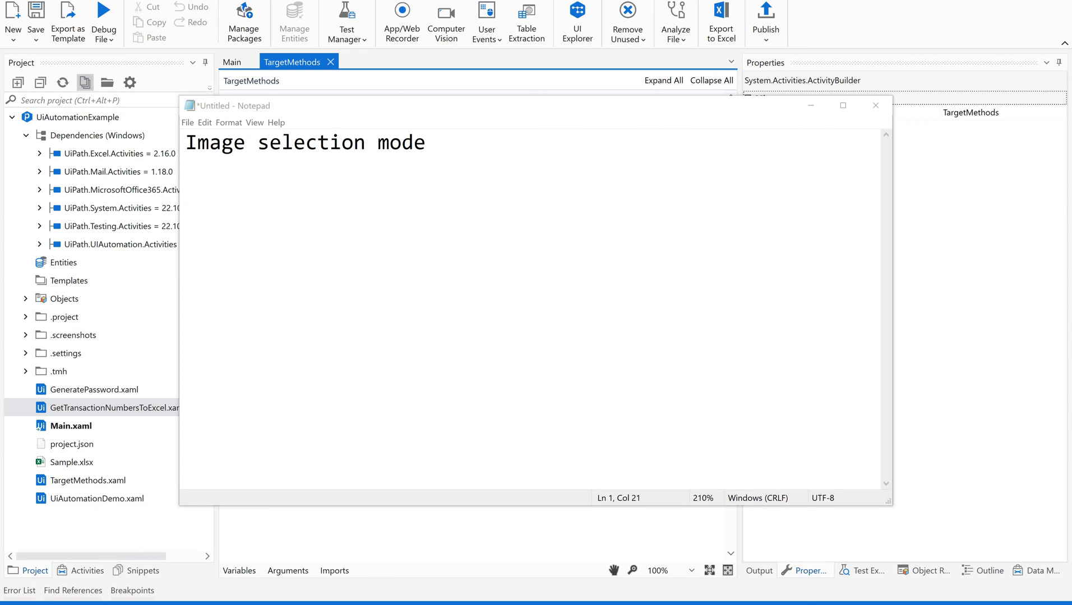
Launch the App/Web Recorder, record while hovering DoubleUI fields, then pause it
key("ctrl+a")
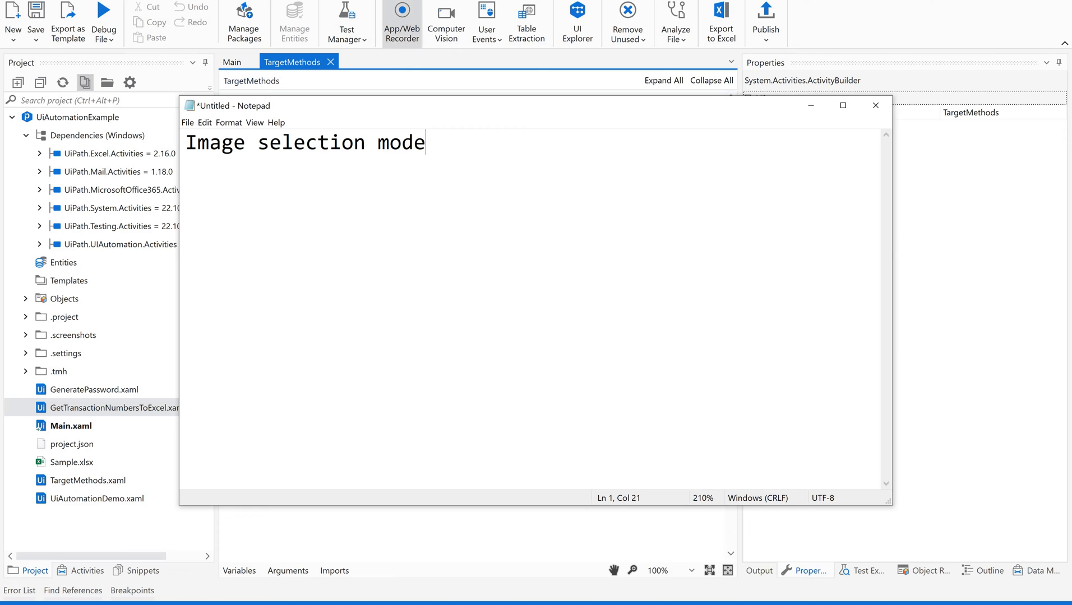
mouse_move(401, 19)
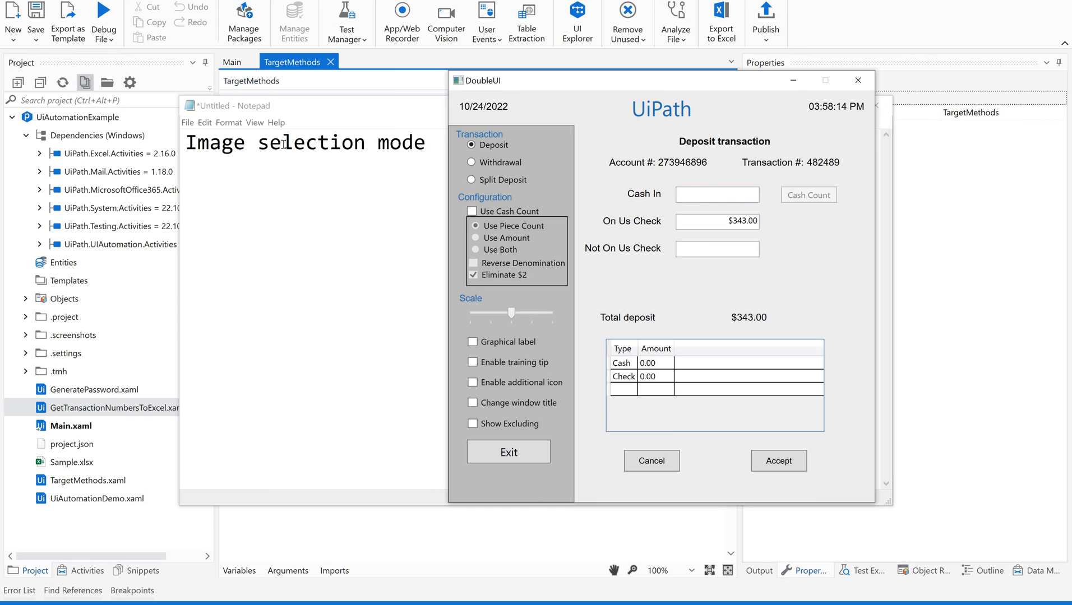
mouse_move(426, 149)
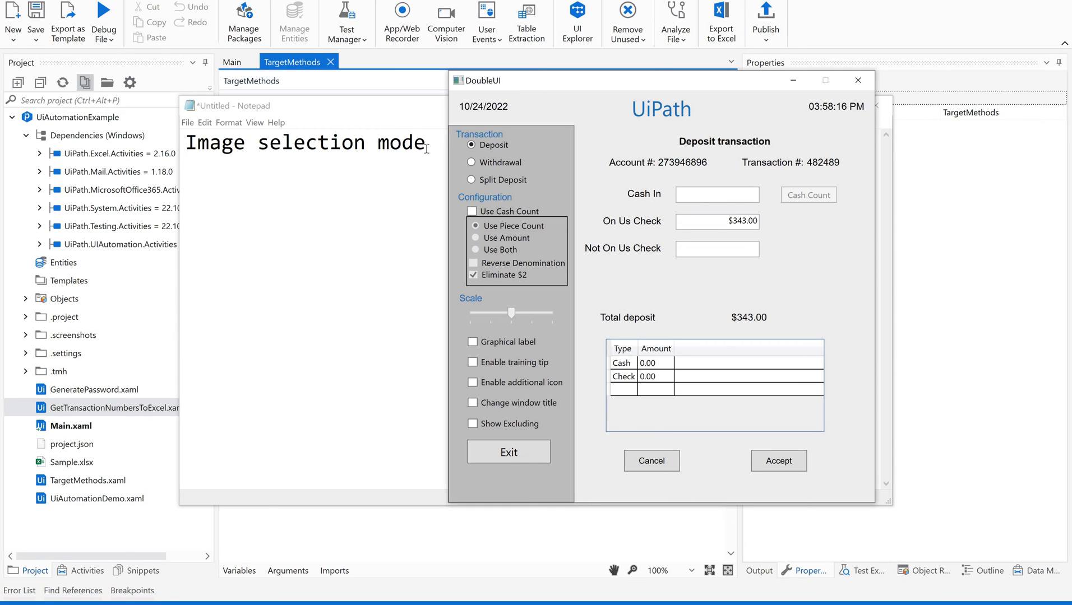
mouse_move(526, 104)
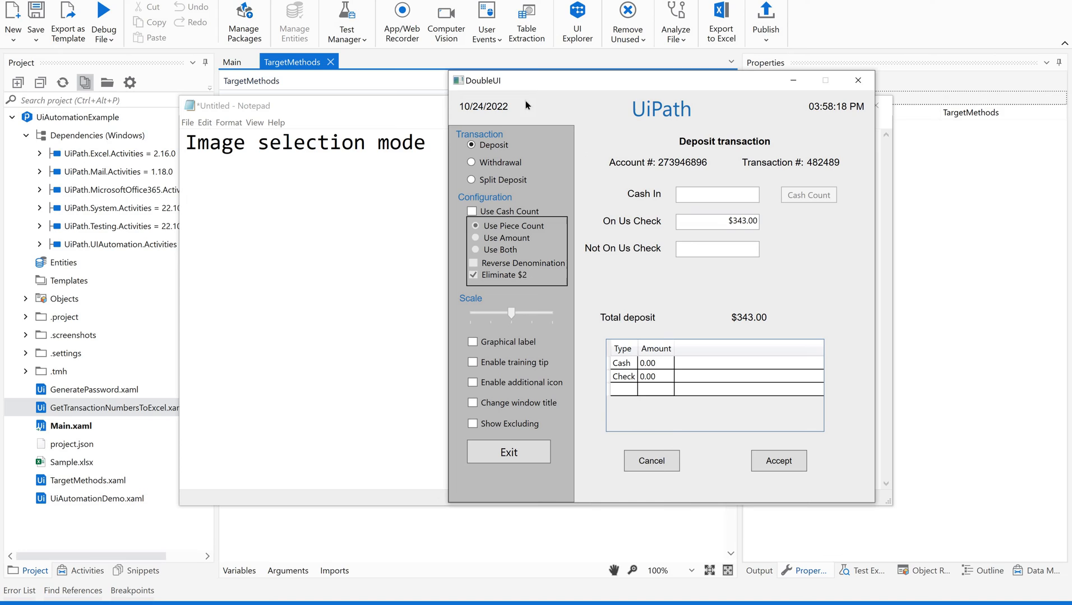
mouse_move(624, 127)
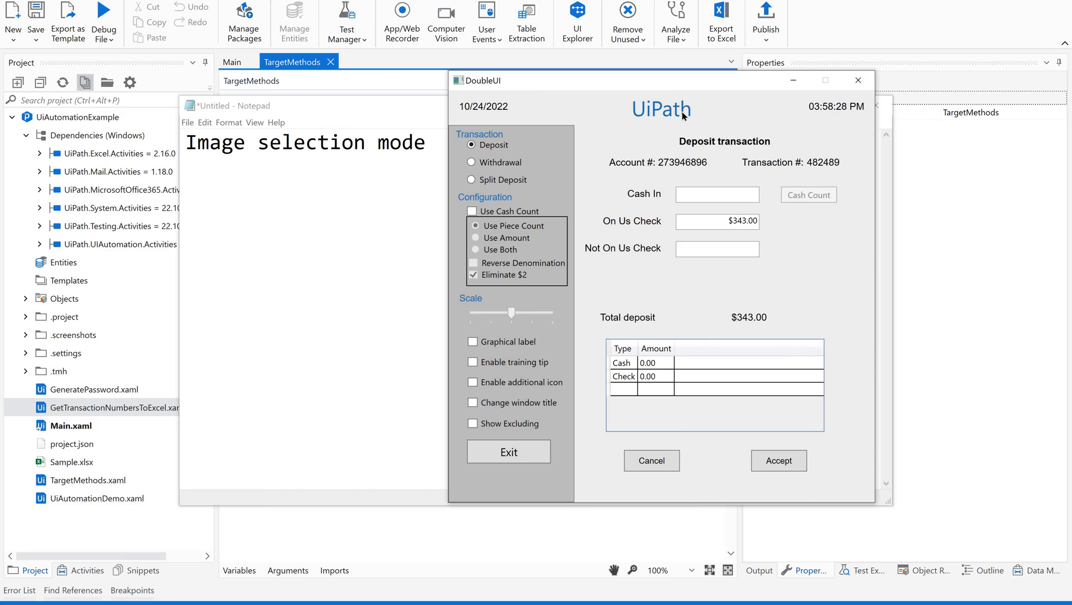
mouse_move(667, 127)
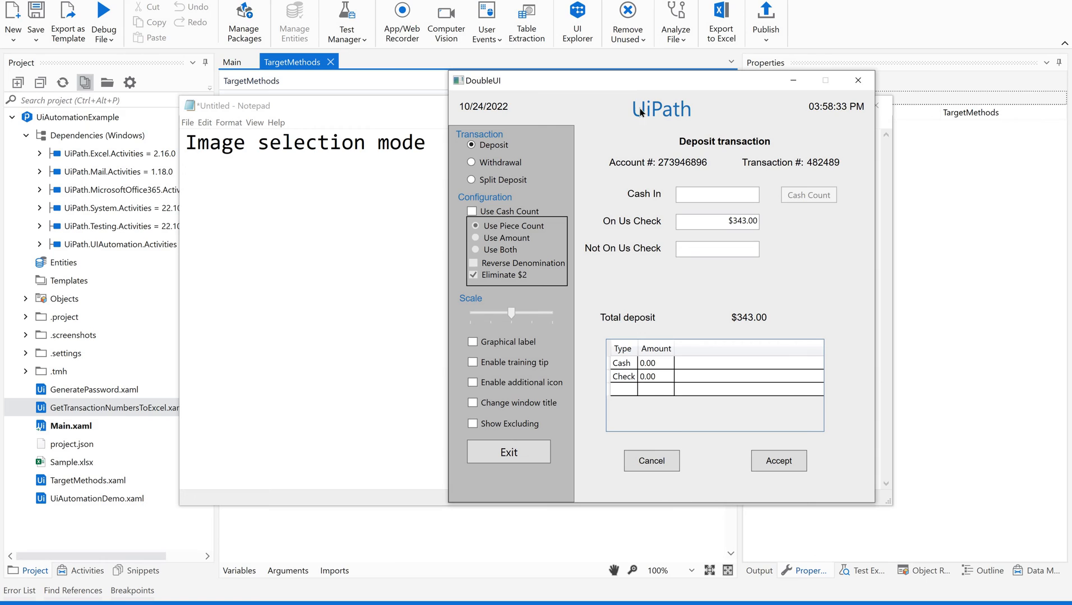
mouse_move(680, 122)
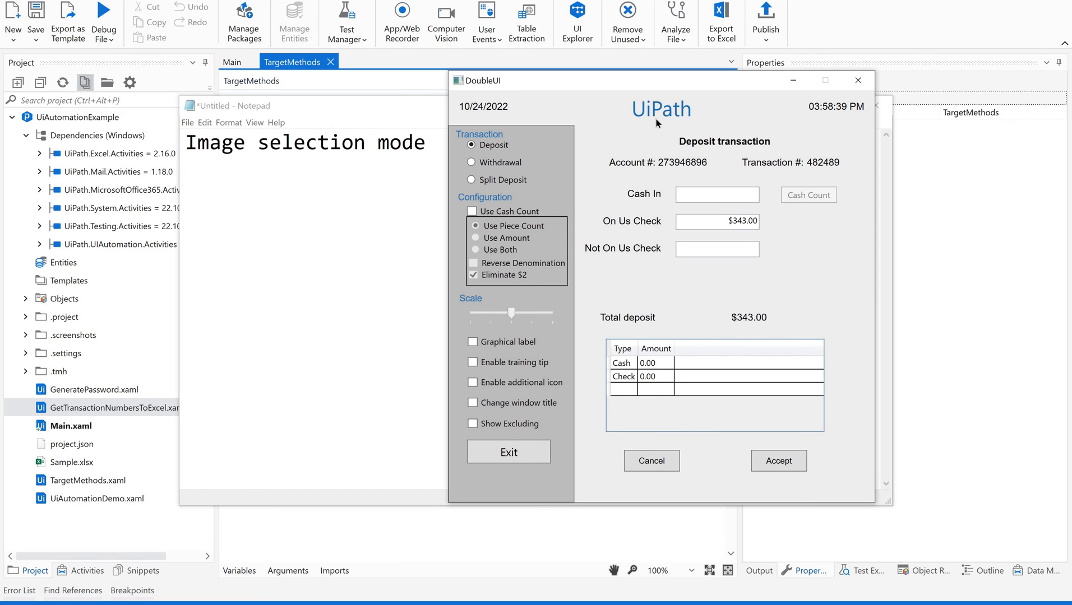
mouse_move(688, 123)
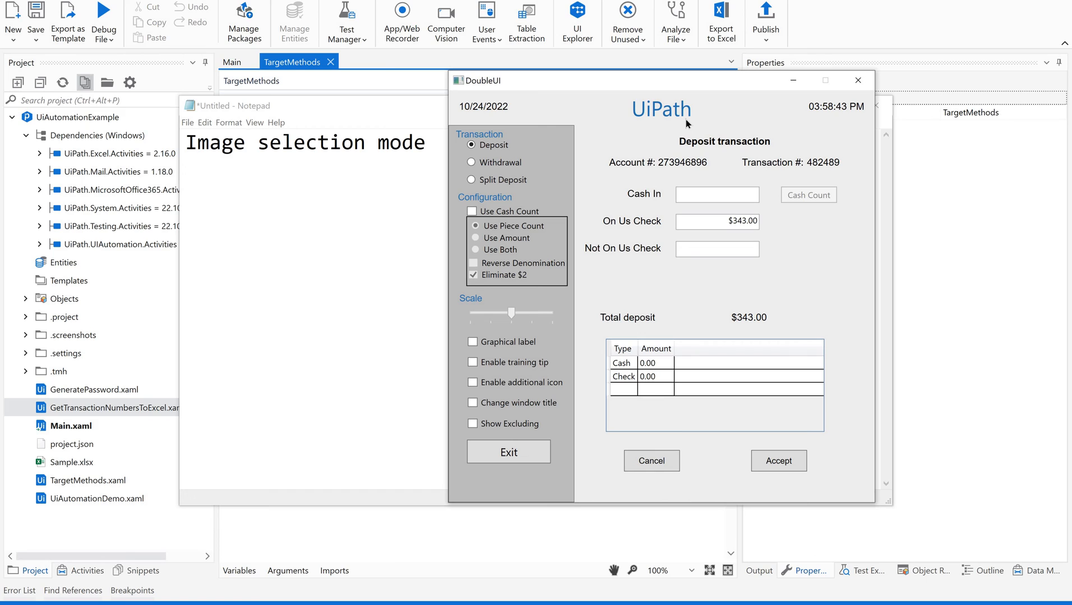
mouse_move(643, 172)
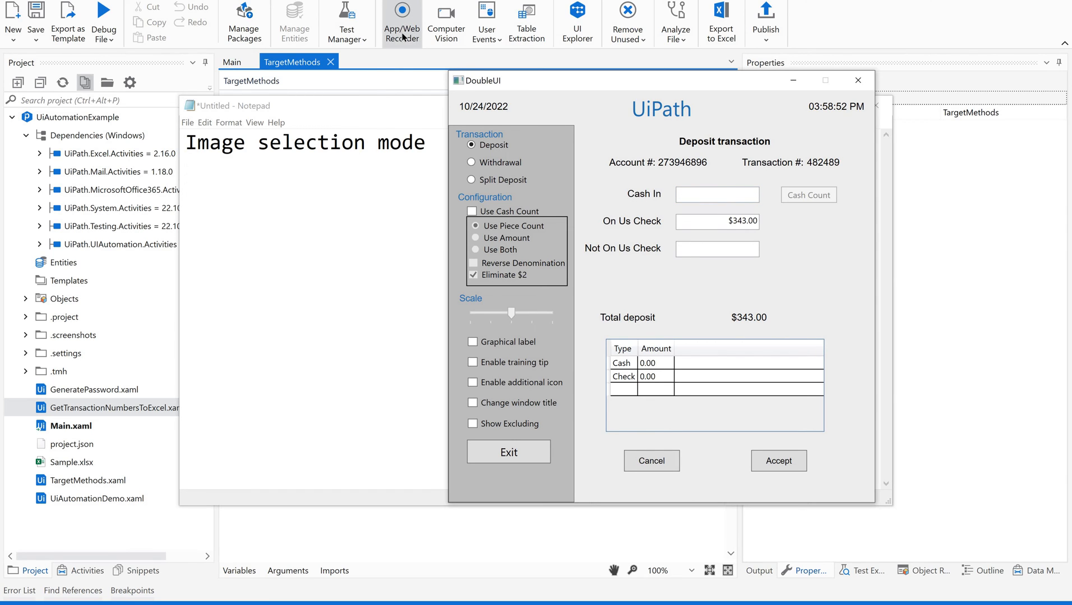
mouse_move(401, 19)
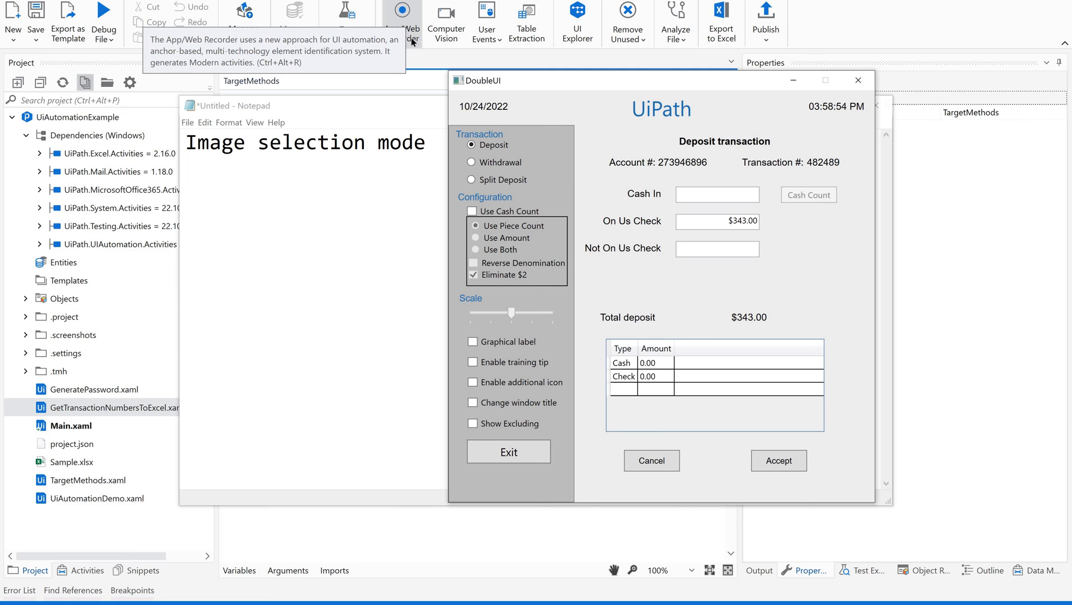
left_click(402, 11)
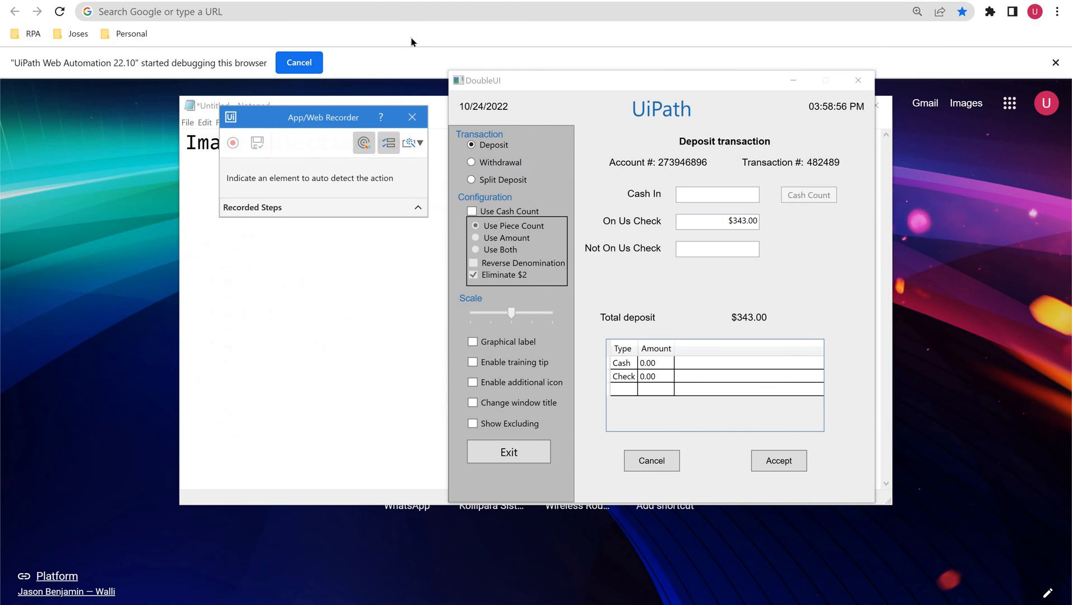
left_click(233, 143)
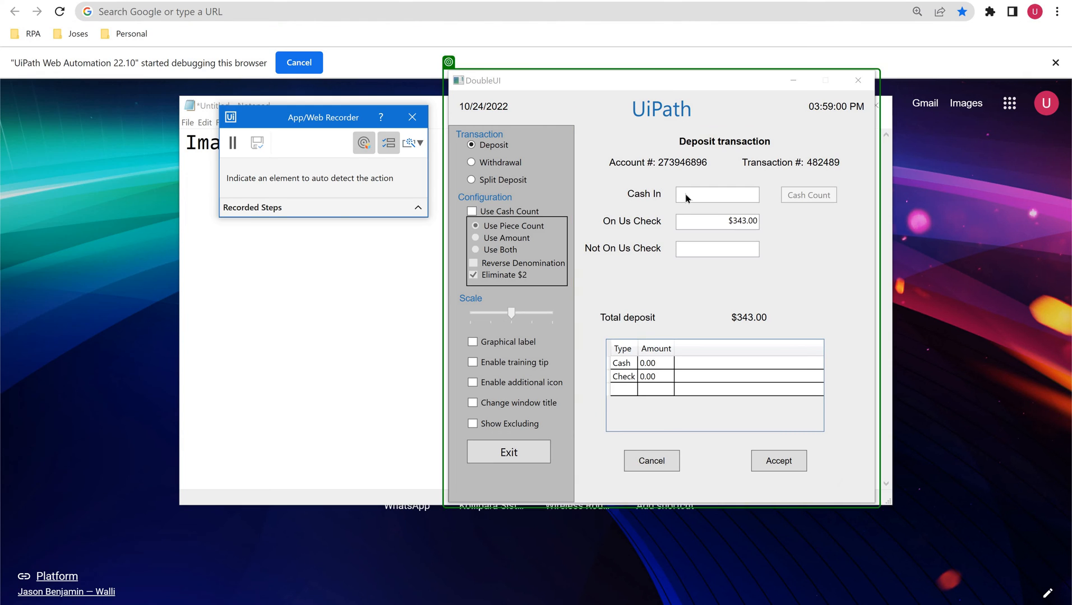
left_click(716, 194)
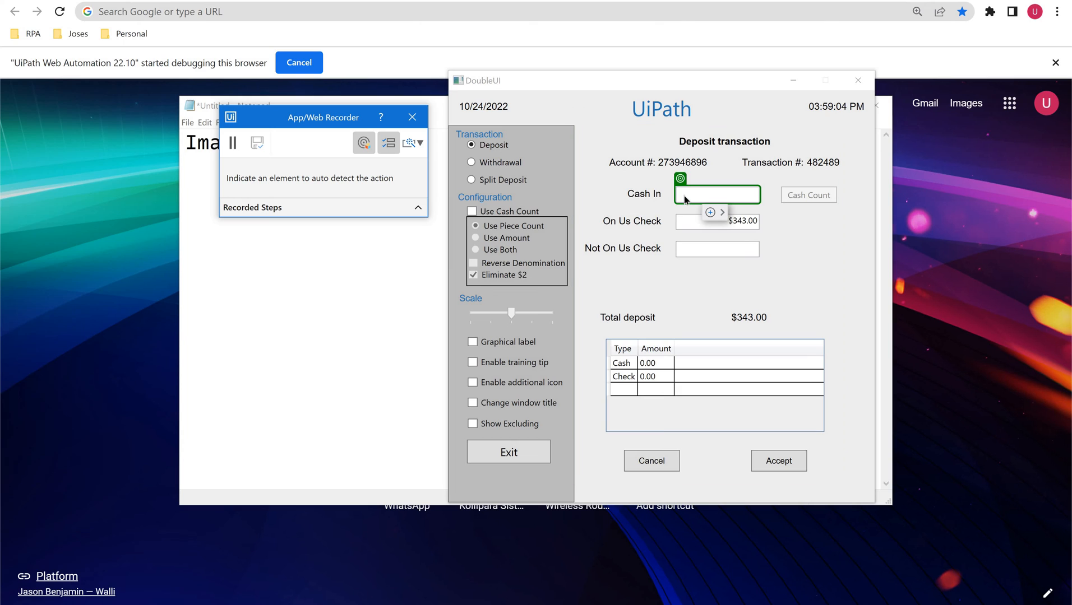
mouse_move(630, 318)
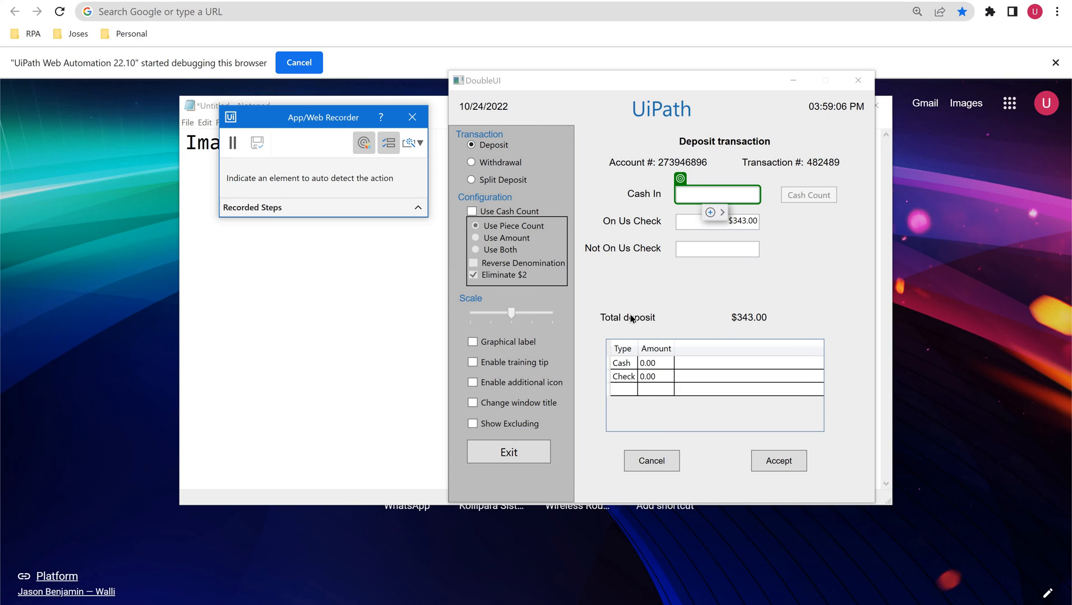
mouse_move(627, 317)
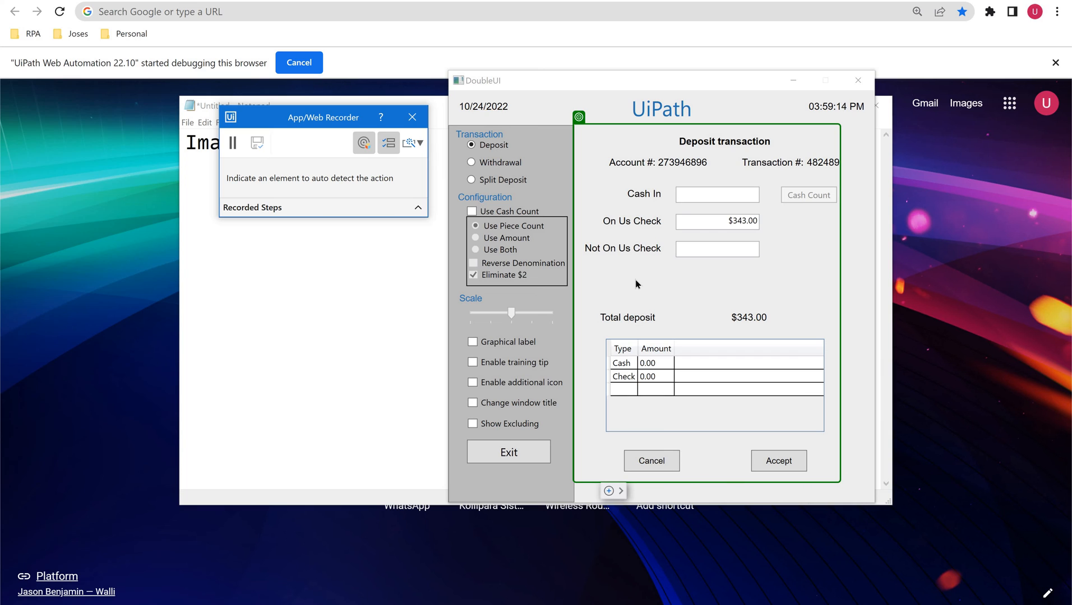
mouse_move(232, 143)
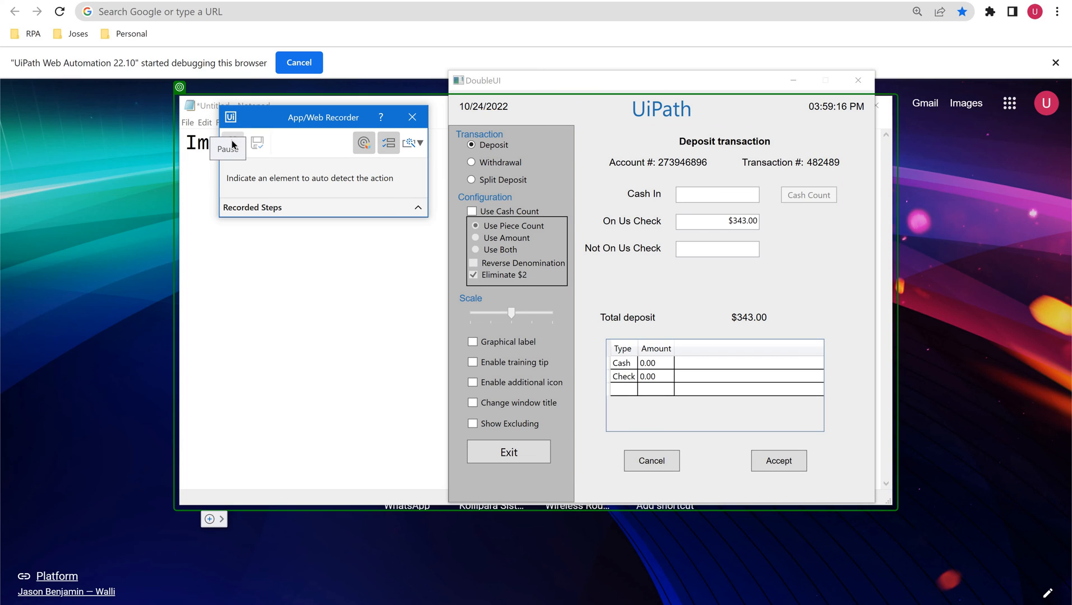
left_click(232, 143)
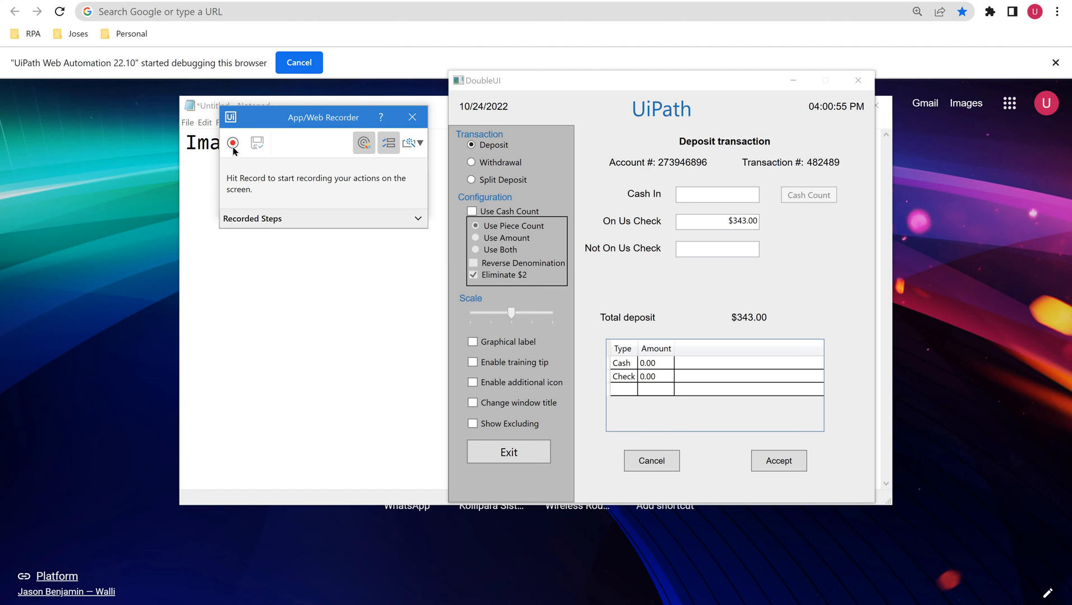
Resume recording and record Type Into on DoubleUI's Cash In field, anchored to its label
left_click(233, 144)
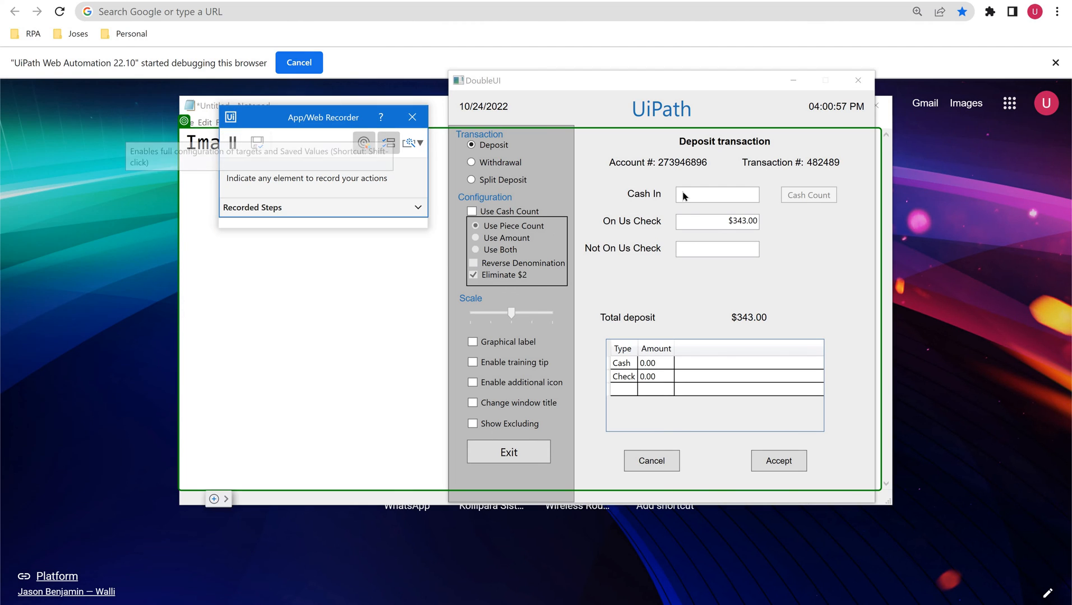
left_click(716, 195)
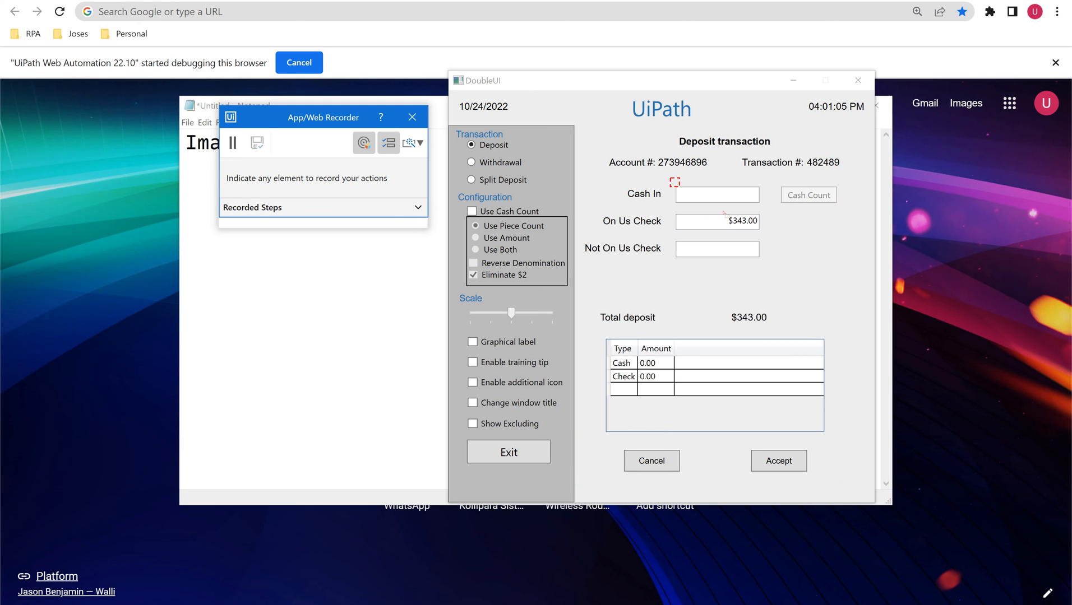
mouse_move(716, 195)
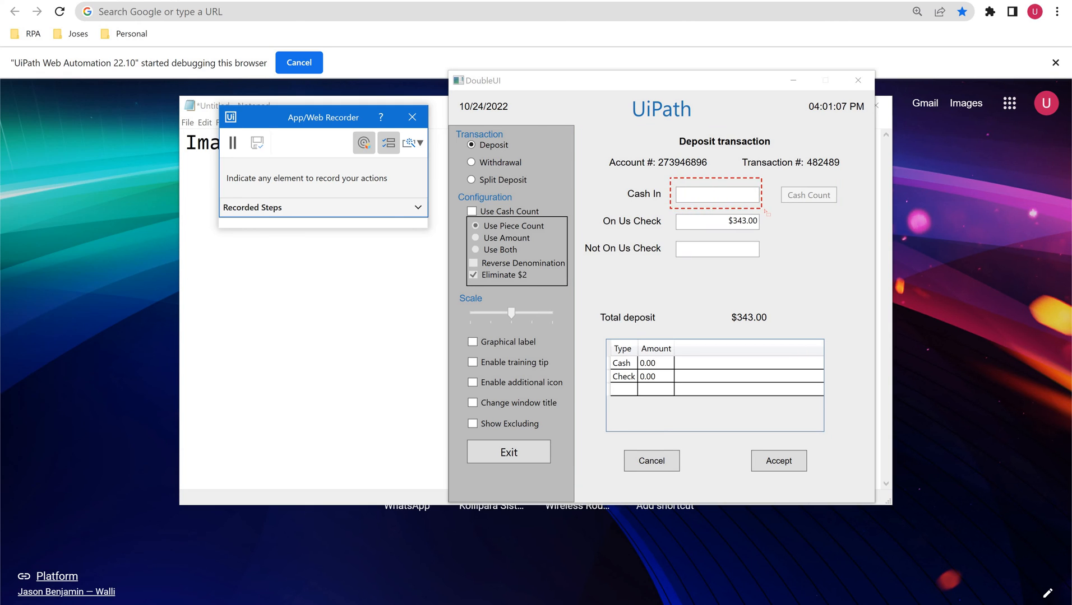
mouse_move(766, 214)
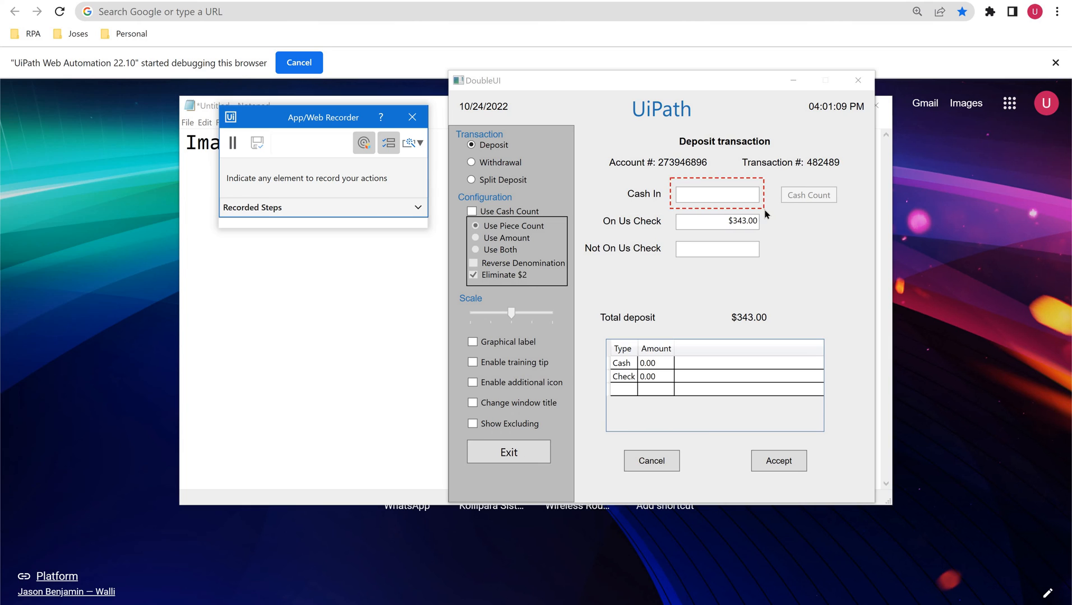
left_click(716, 195)
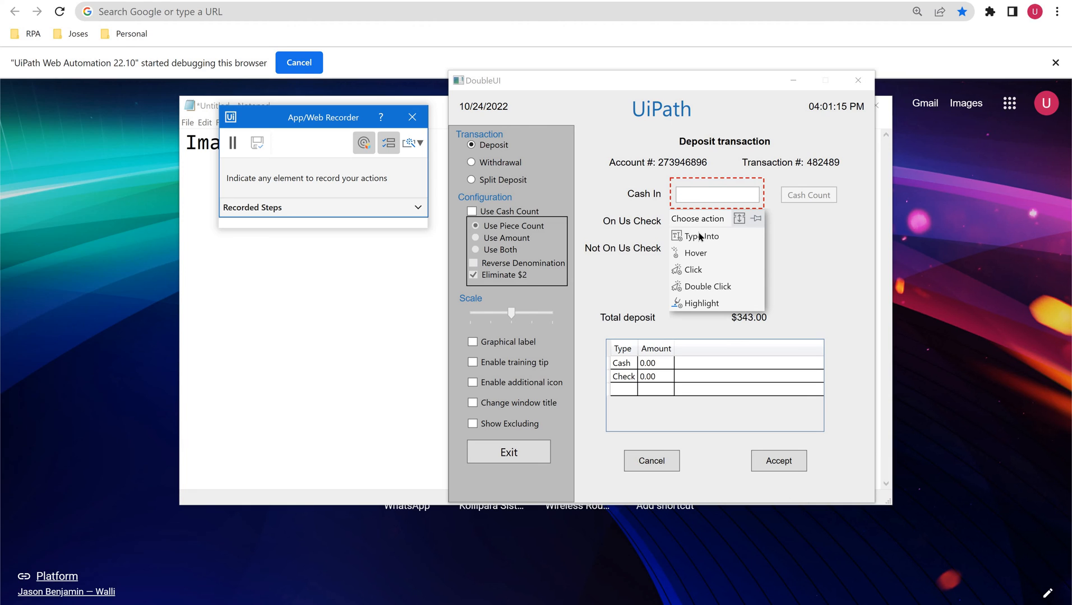
mouse_move(707, 265)
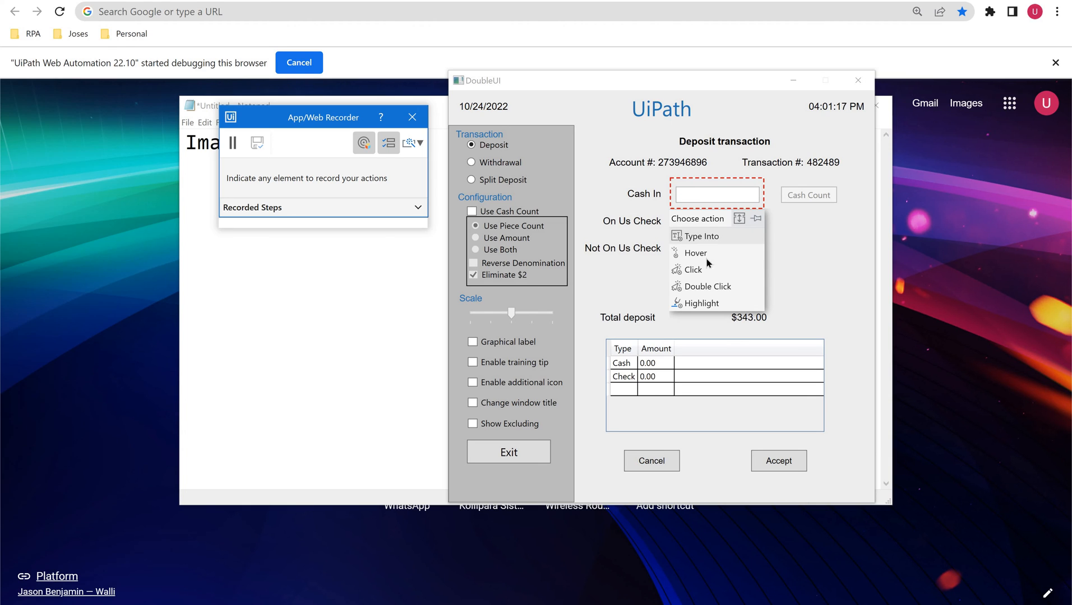
mouse_move(705, 289)
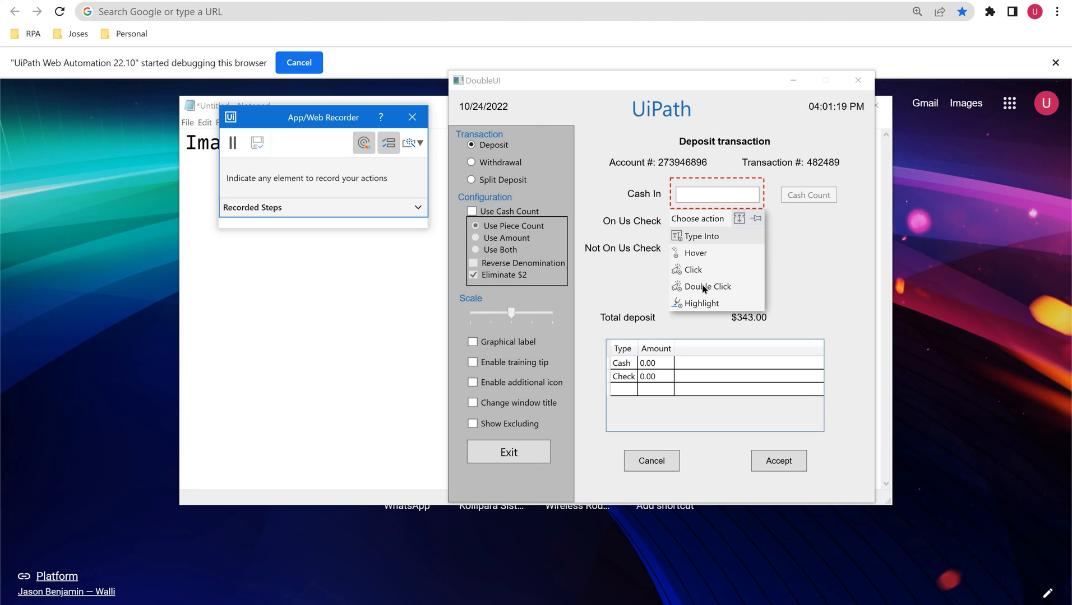
mouse_move(699, 240)
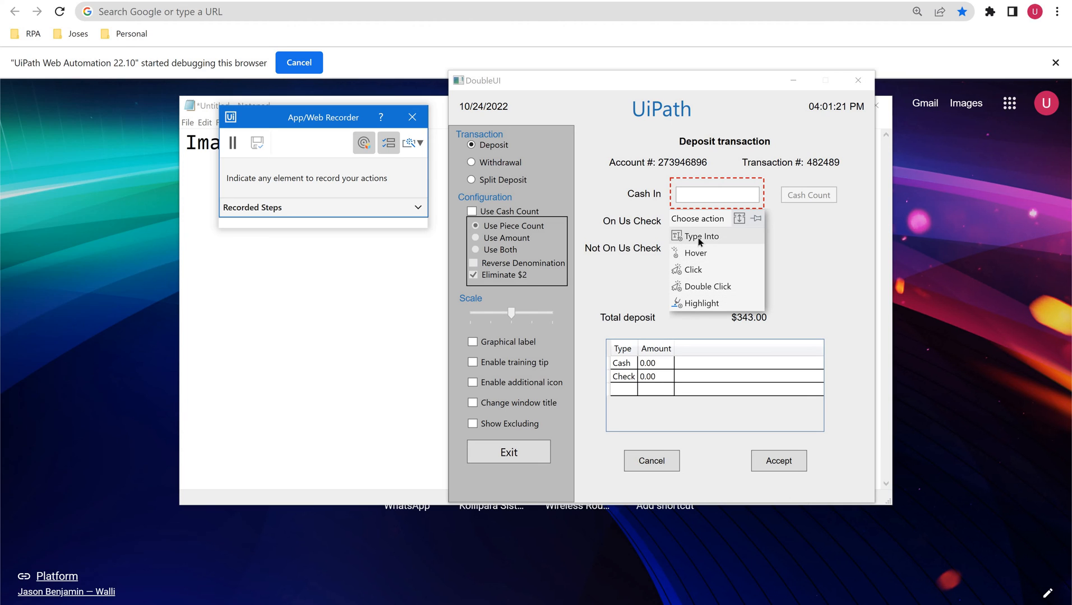
left_click(701, 236)
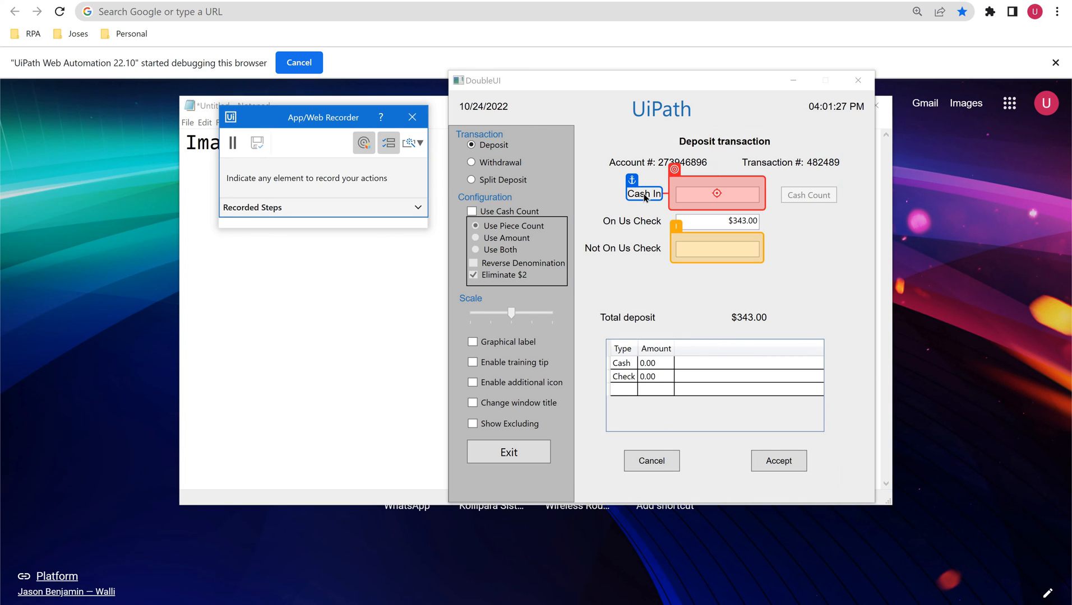
left_click(716, 192)
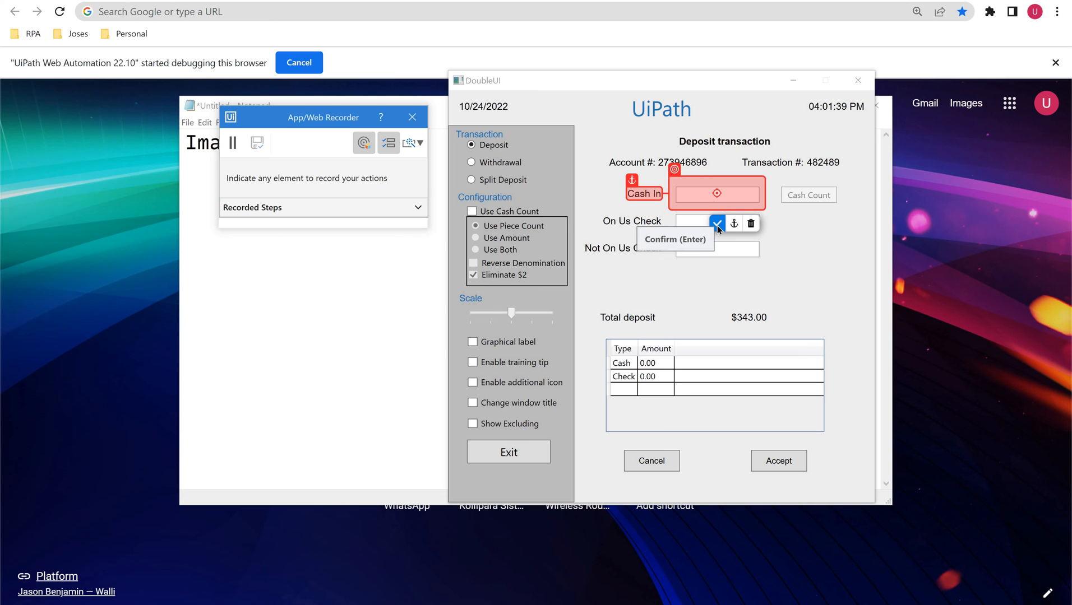
Confirm the Cash In target and anchor, and enter 2323 as the typed value
left_click(717, 224)
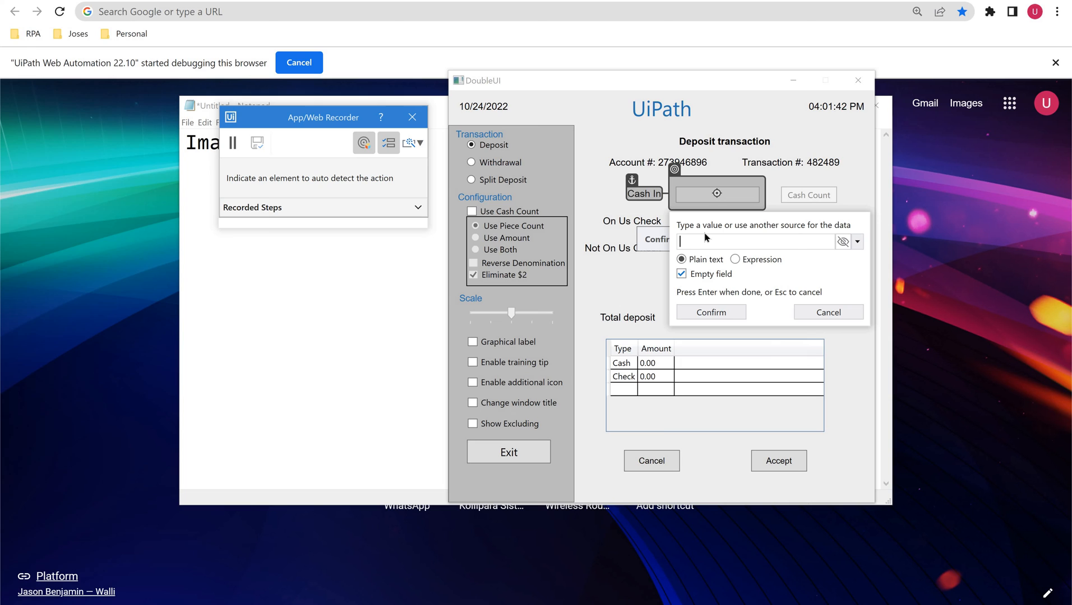
type("2323")
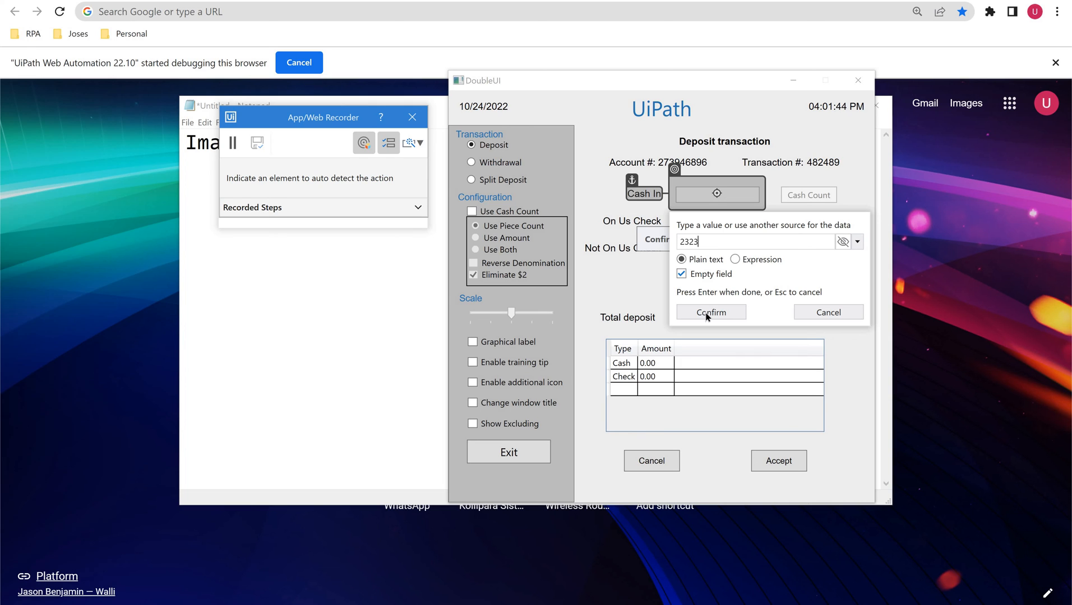
left_click(710, 312)
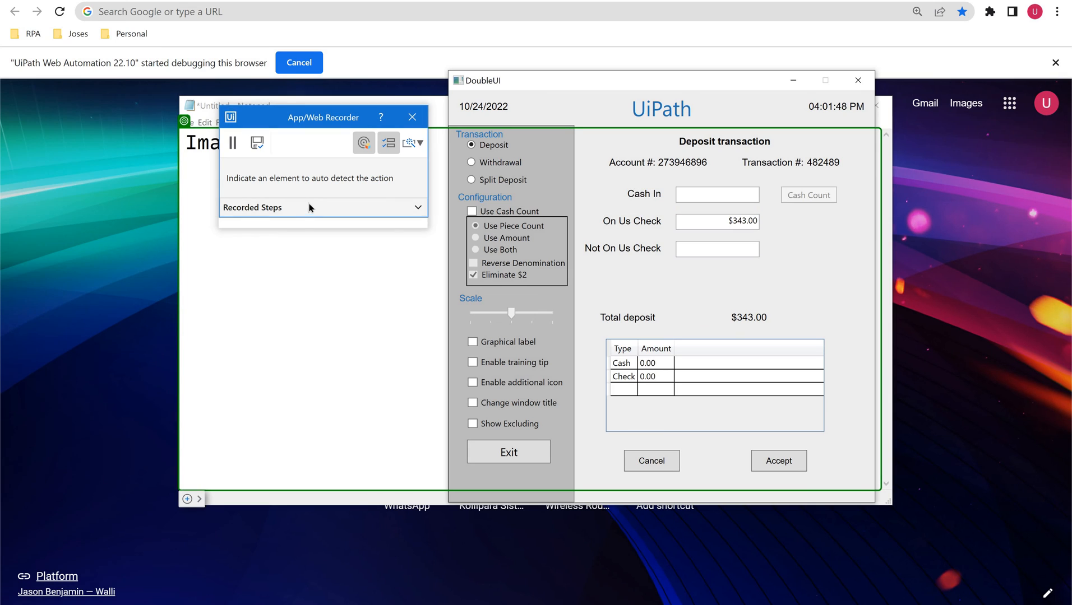
mouse_move(323, 207)
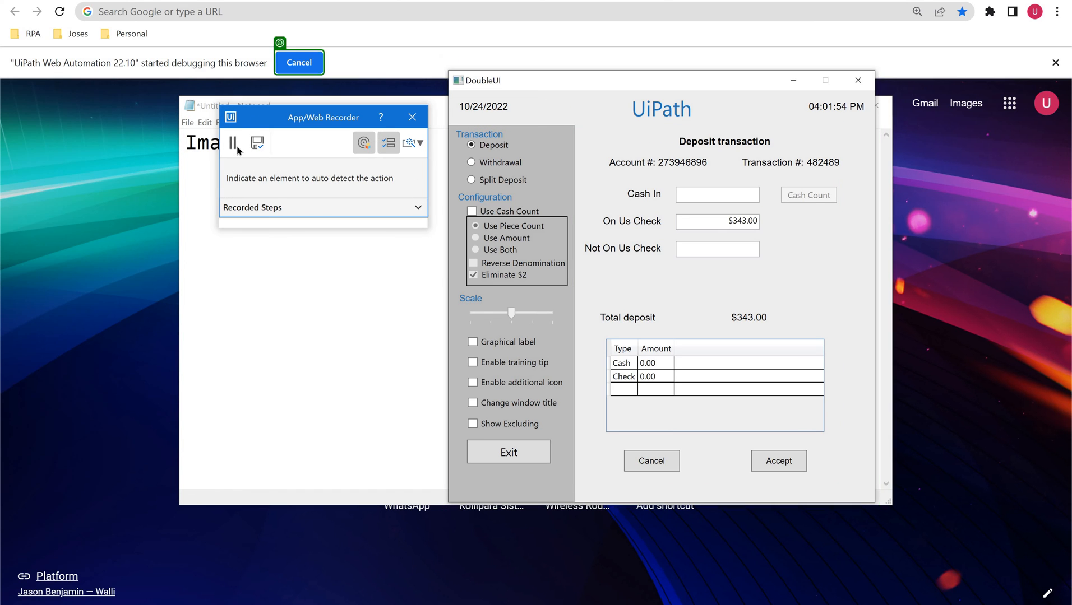
Pause, check Recorded Steps for Type Into 'Cash In' with 2323, and resume recording
left_click(233, 144)
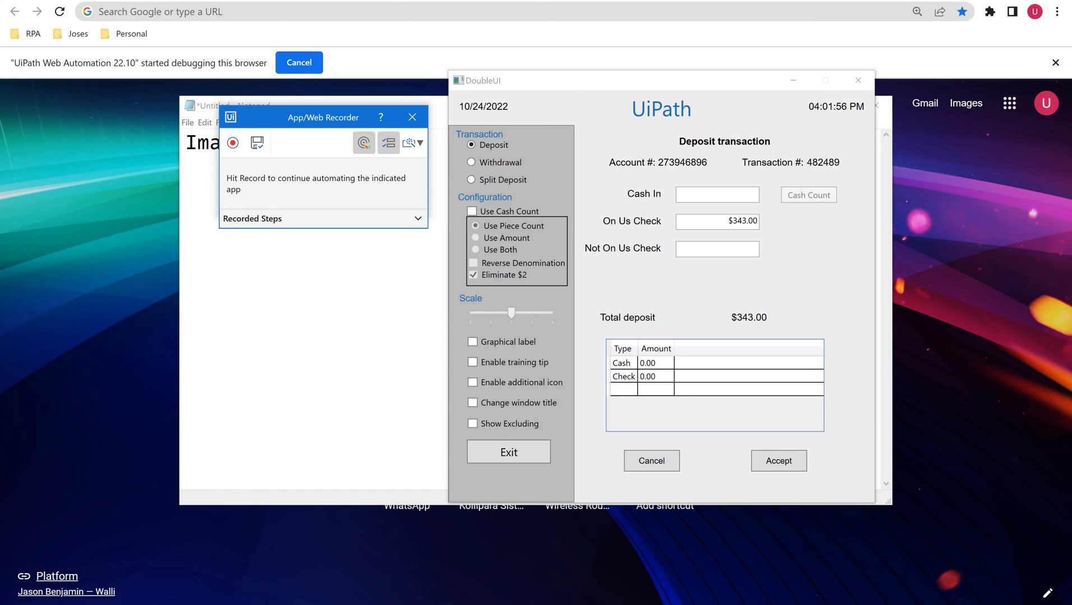
left_click(233, 143)
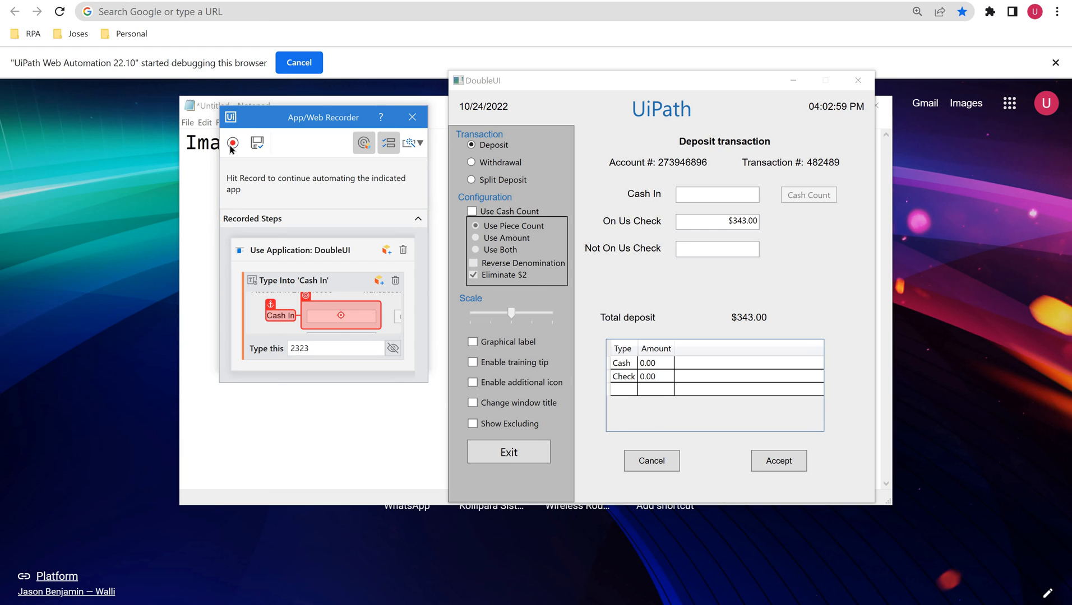
left_click(233, 143)
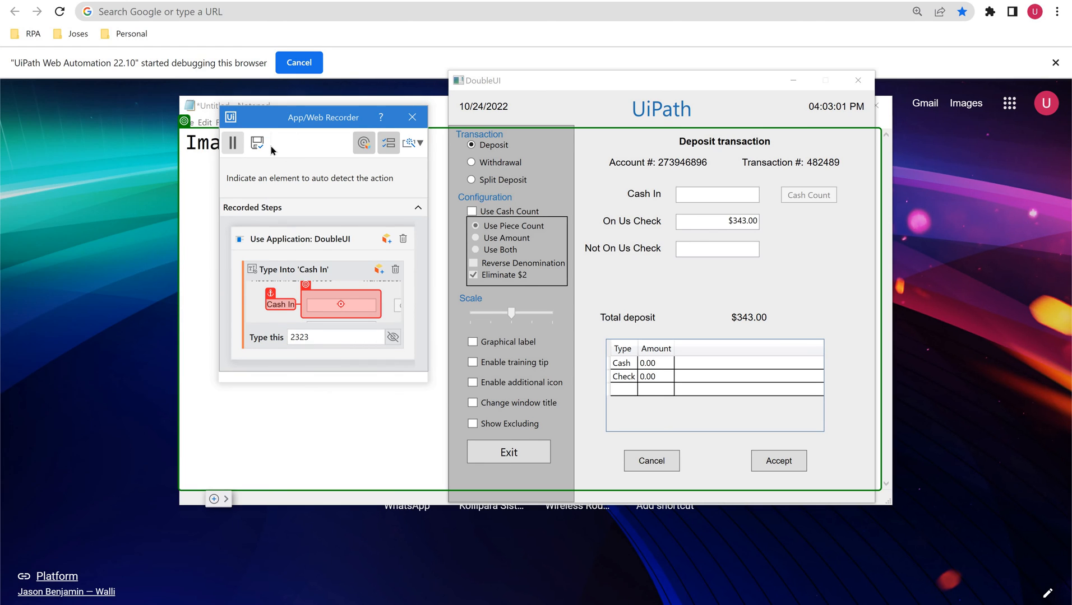
mouse_move(258, 143)
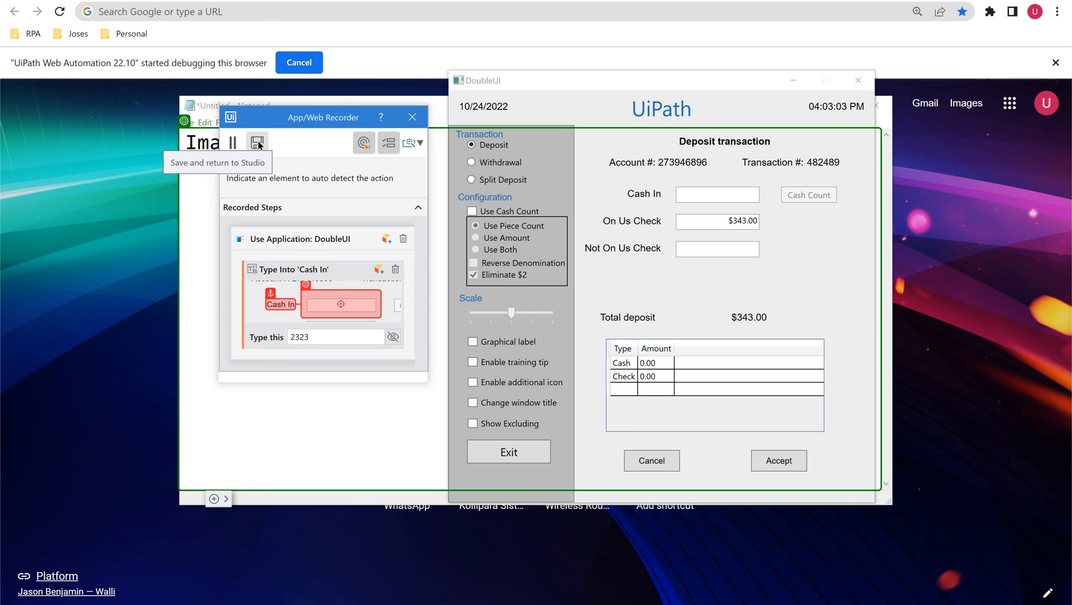
Save the recording back into the TargetMethods workflow
left_click(257, 143)
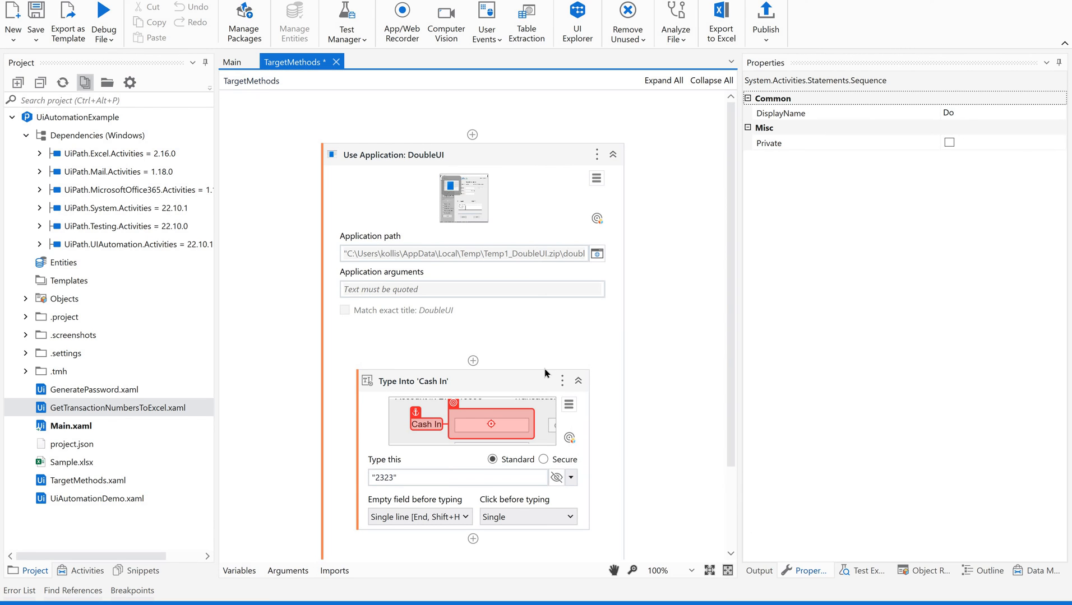
mouse_move(579, 411)
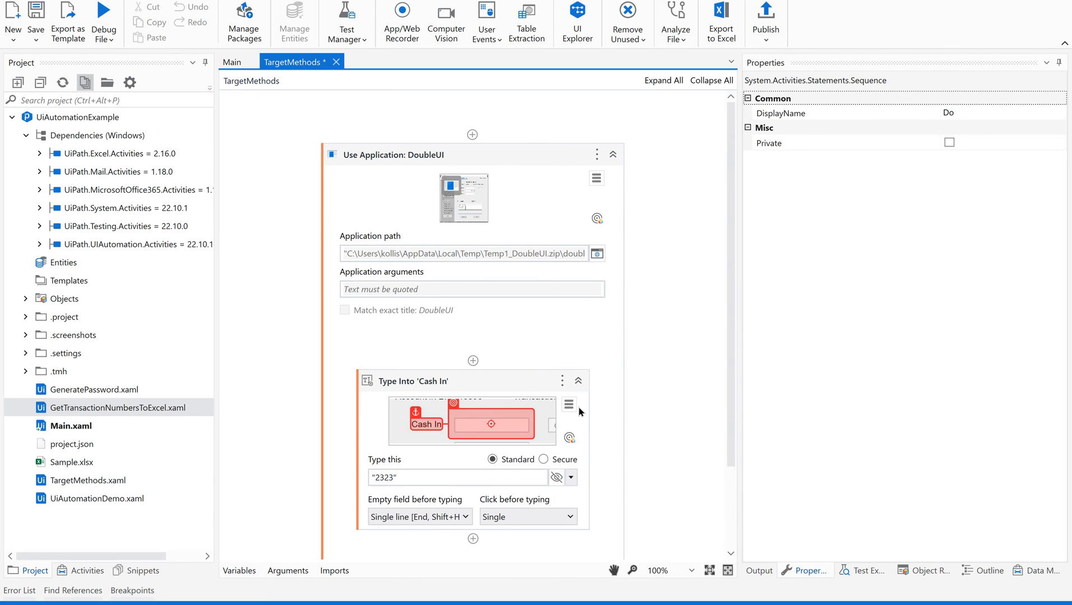
mouse_move(603, 460)
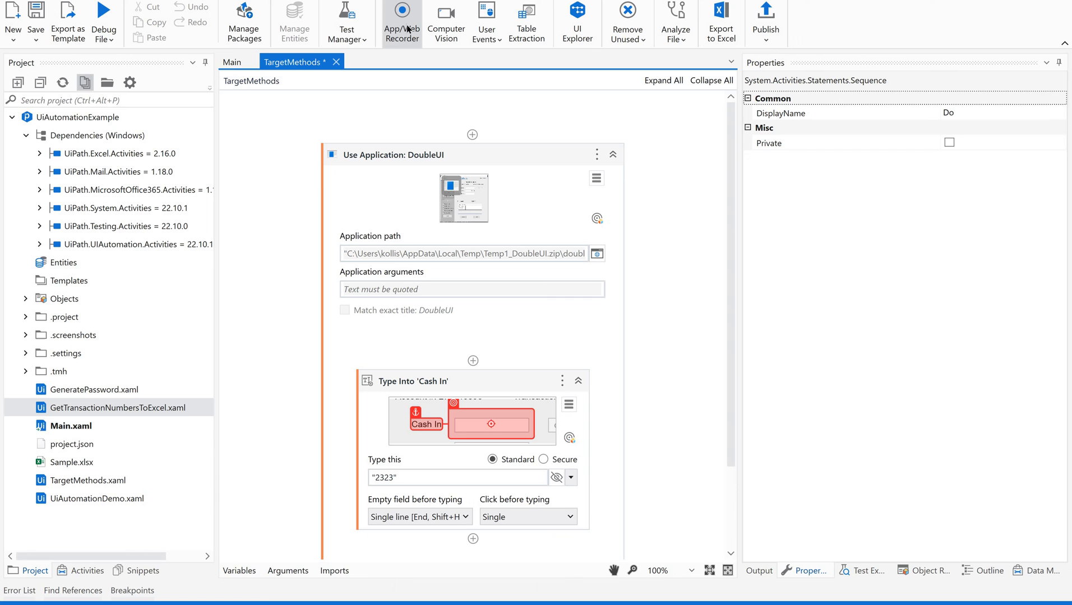
mouse_move(567, 418)
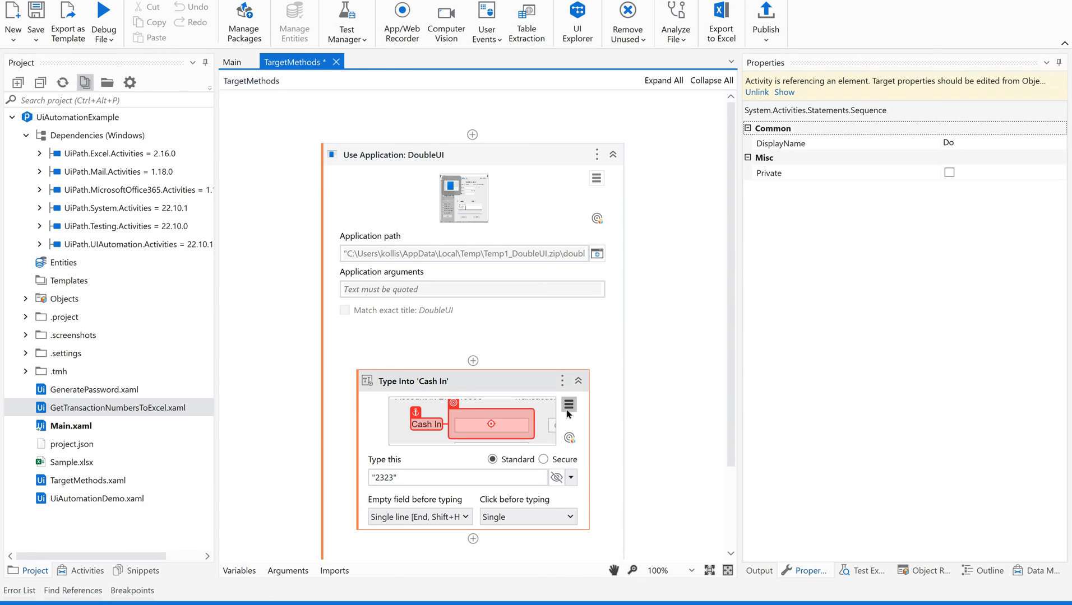
Open Edit Target on the Type Into 'Cash In' activity and edit its repository descriptor
left_click(568, 405)
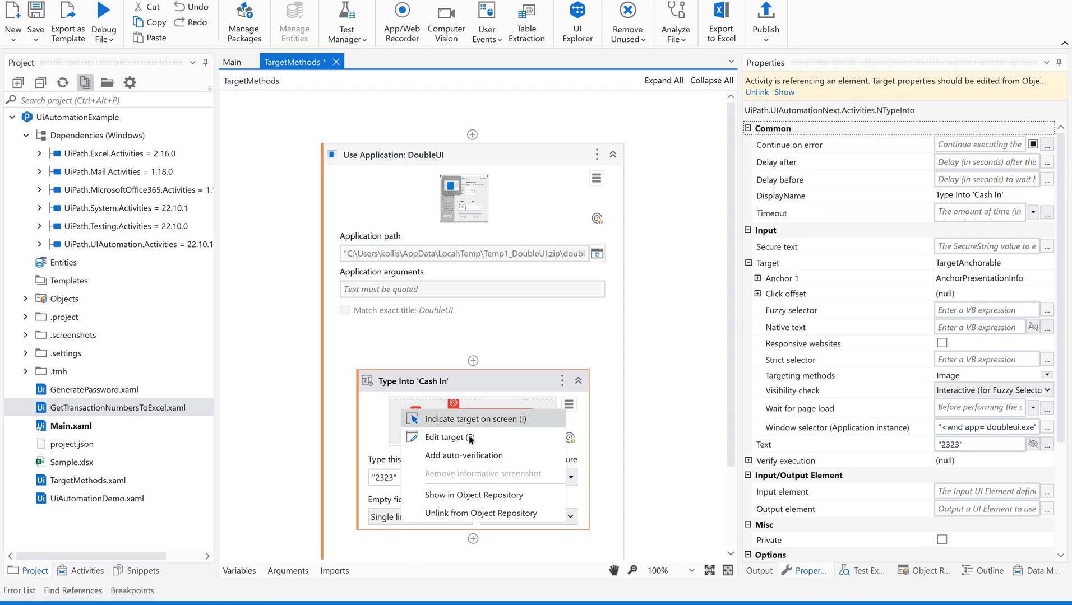
left_click(452, 437)
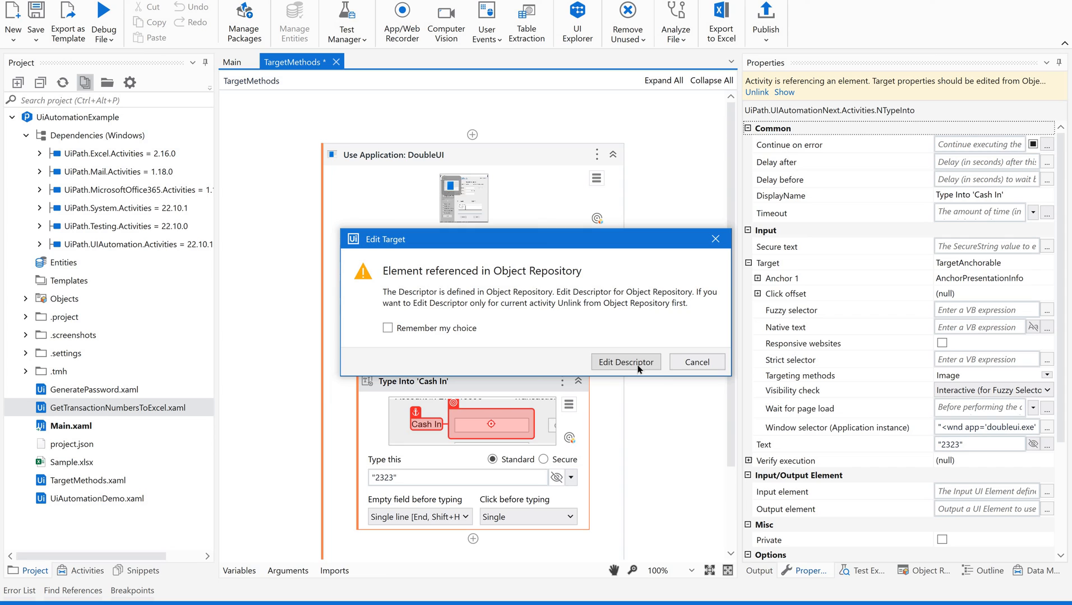
left_click(625, 362)
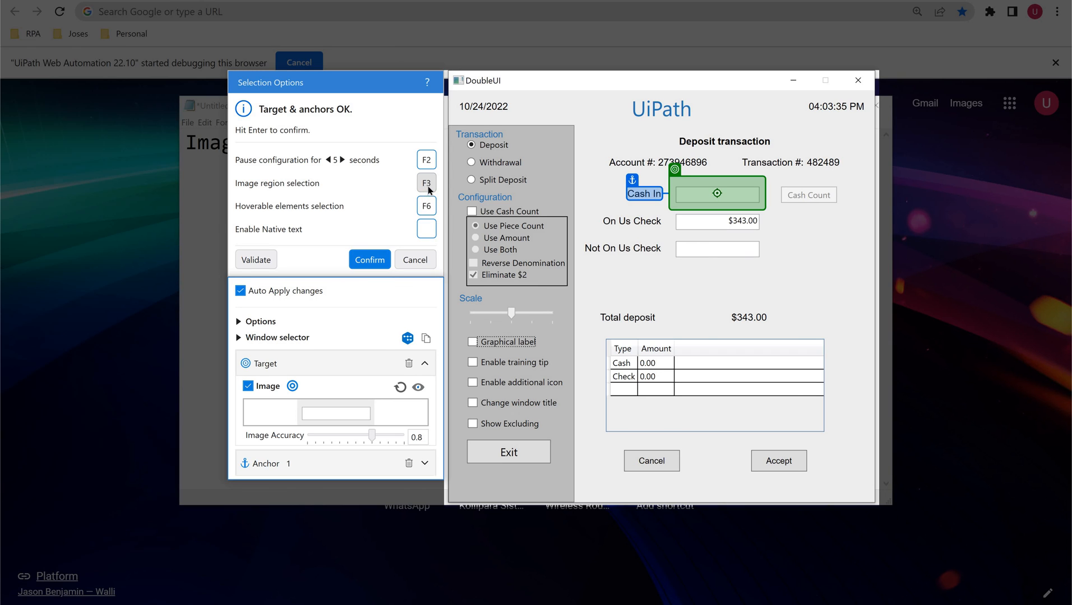
mouse_move(651, 230)
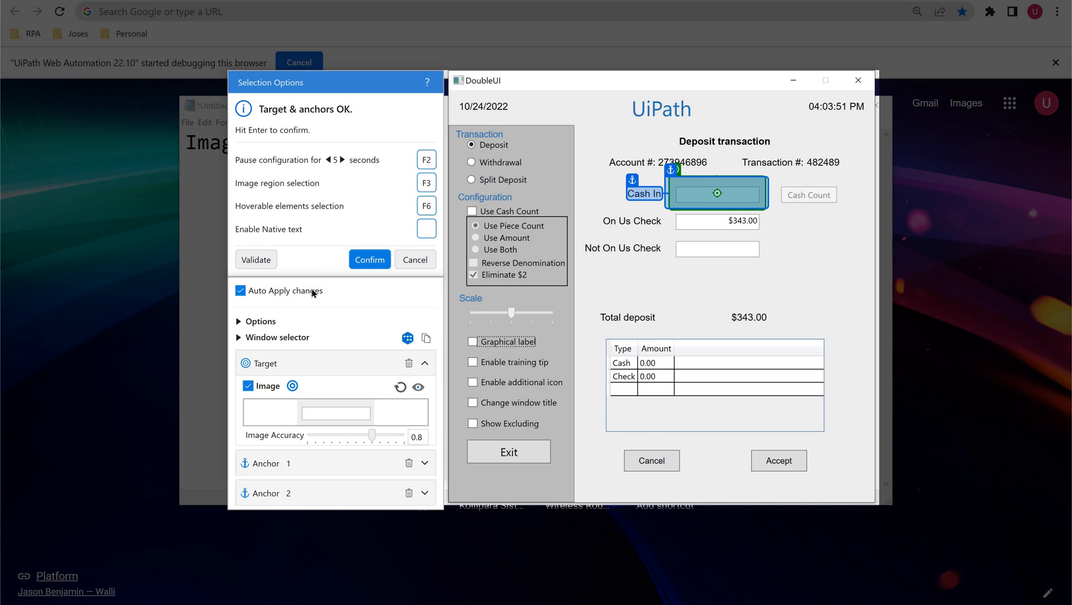
mouse_move(369, 259)
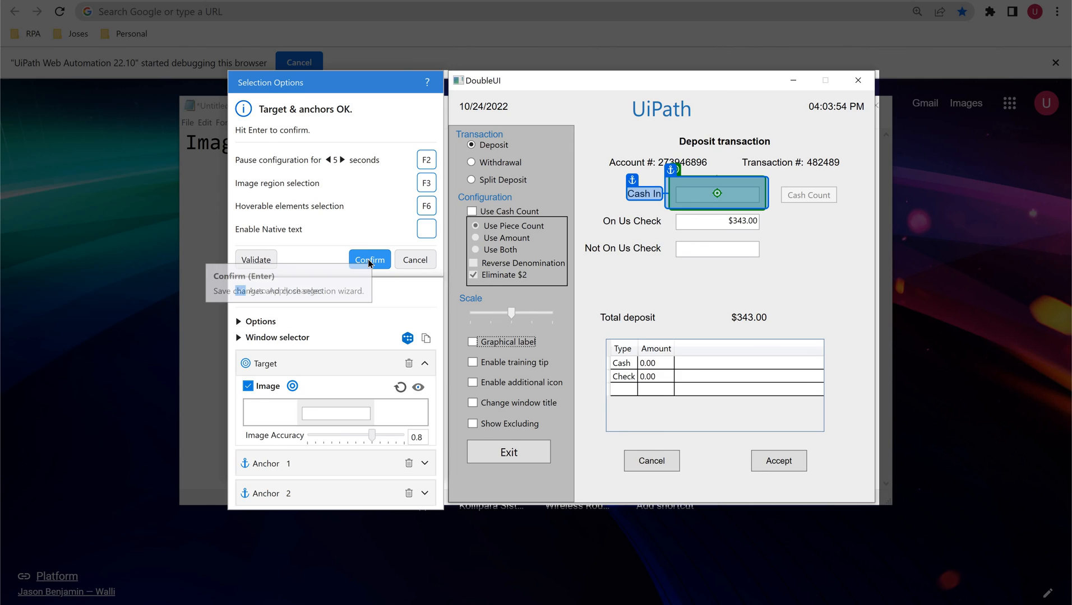
Confirm the Cash In image target with Anchor 2 added
left_click(368, 260)
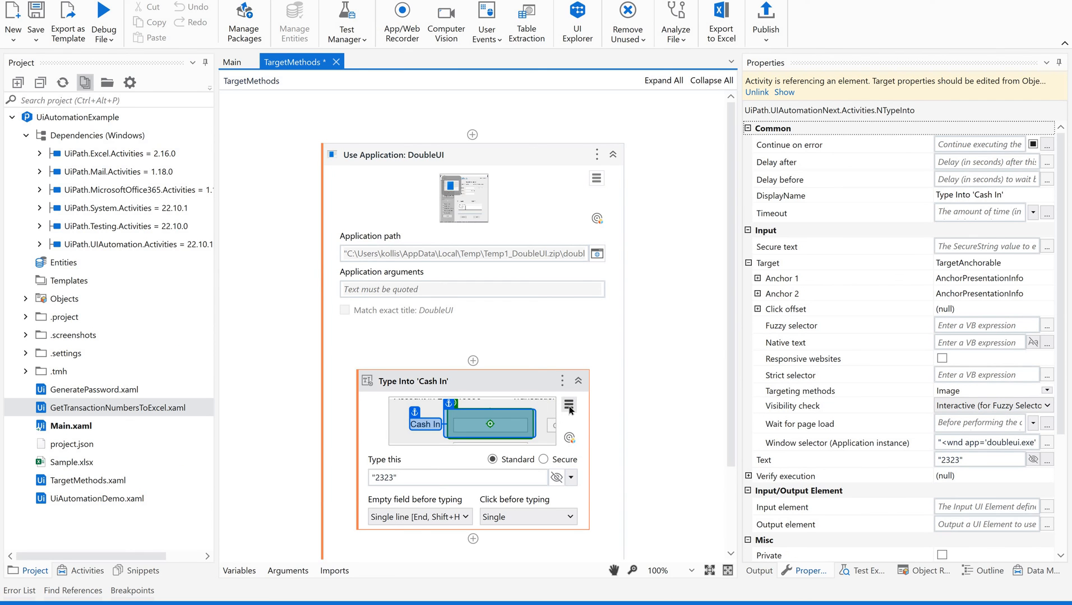
mouse_move(689, 572)
type("Image selection mode")
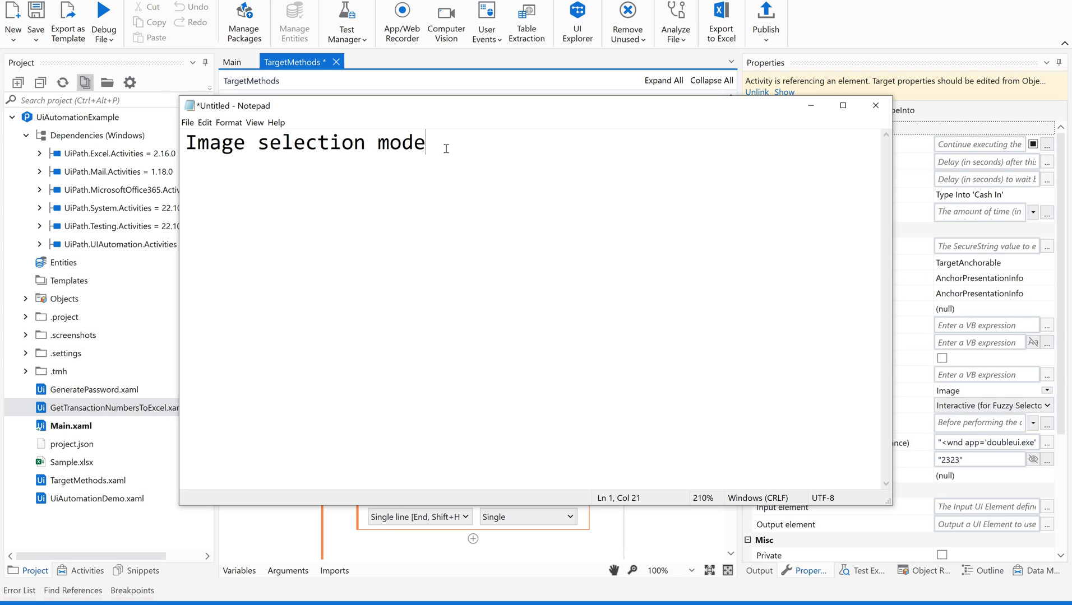
mouse_move(474, 25)
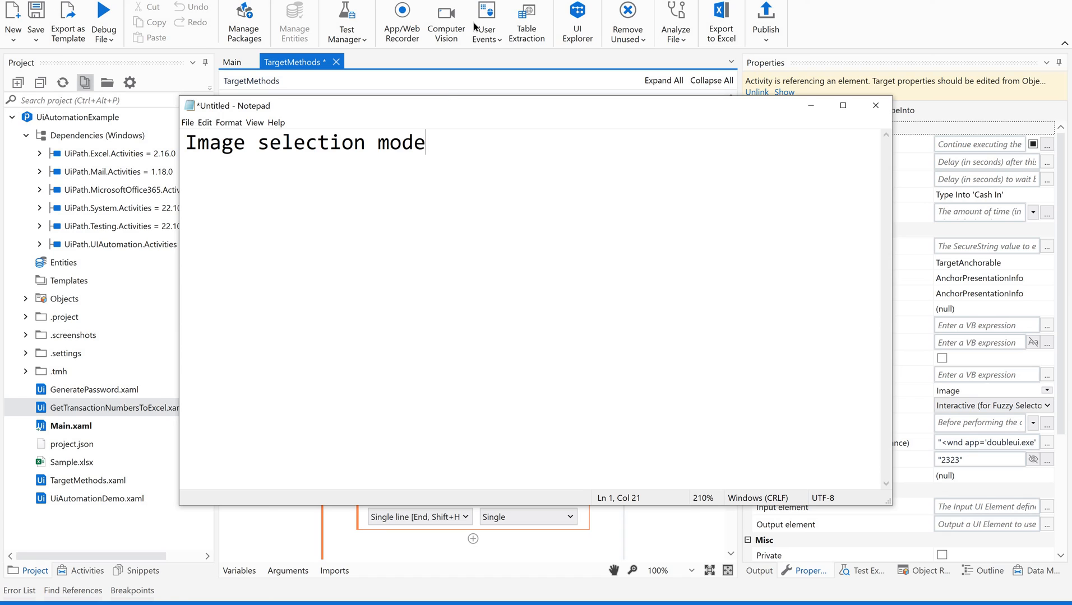
mouse_move(402, 21)
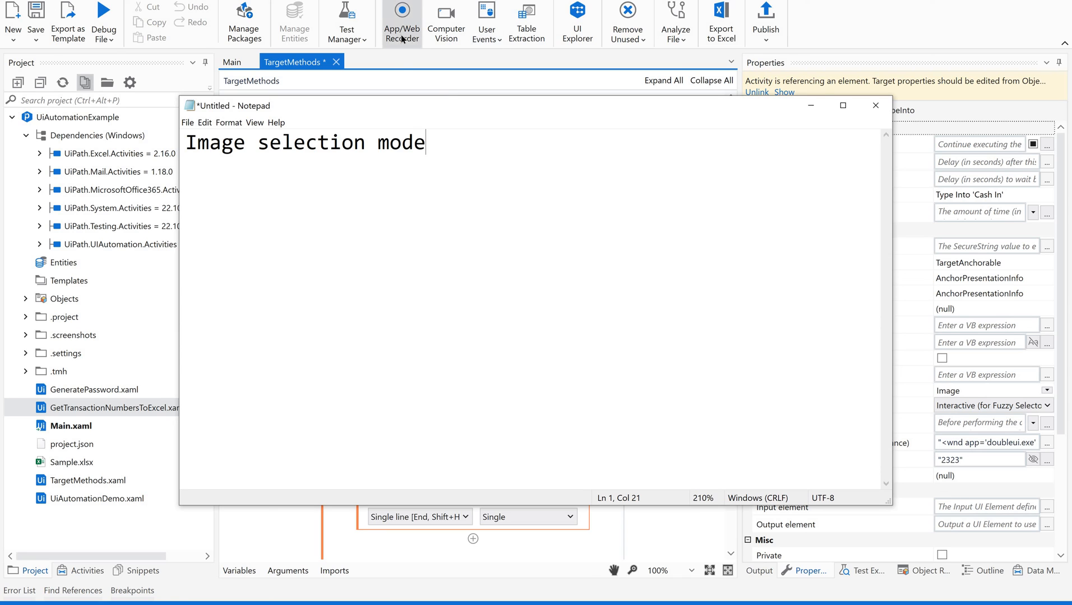
mouse_move(402, 21)
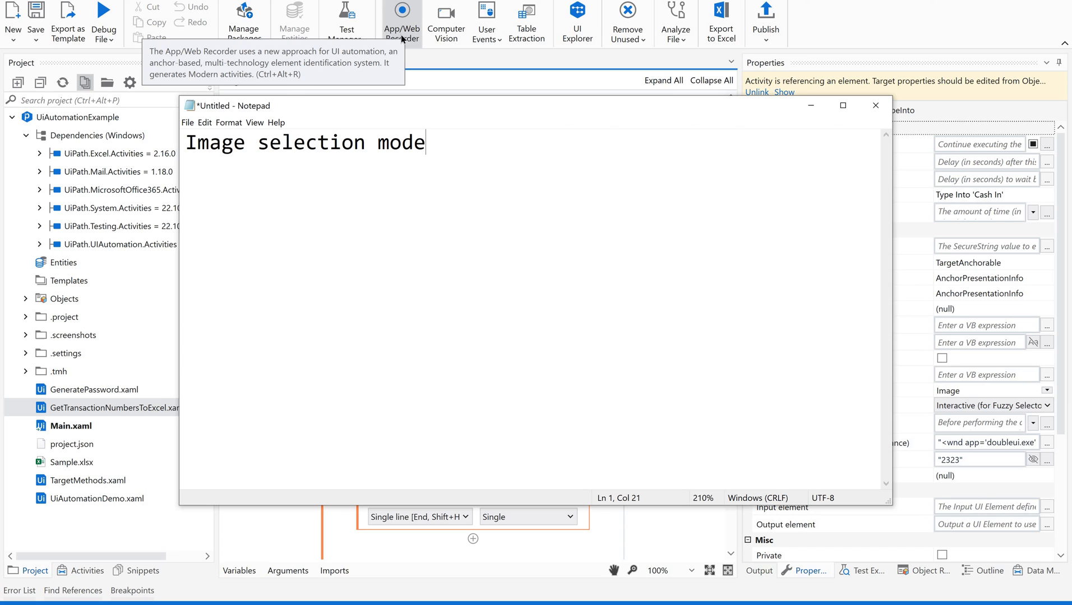